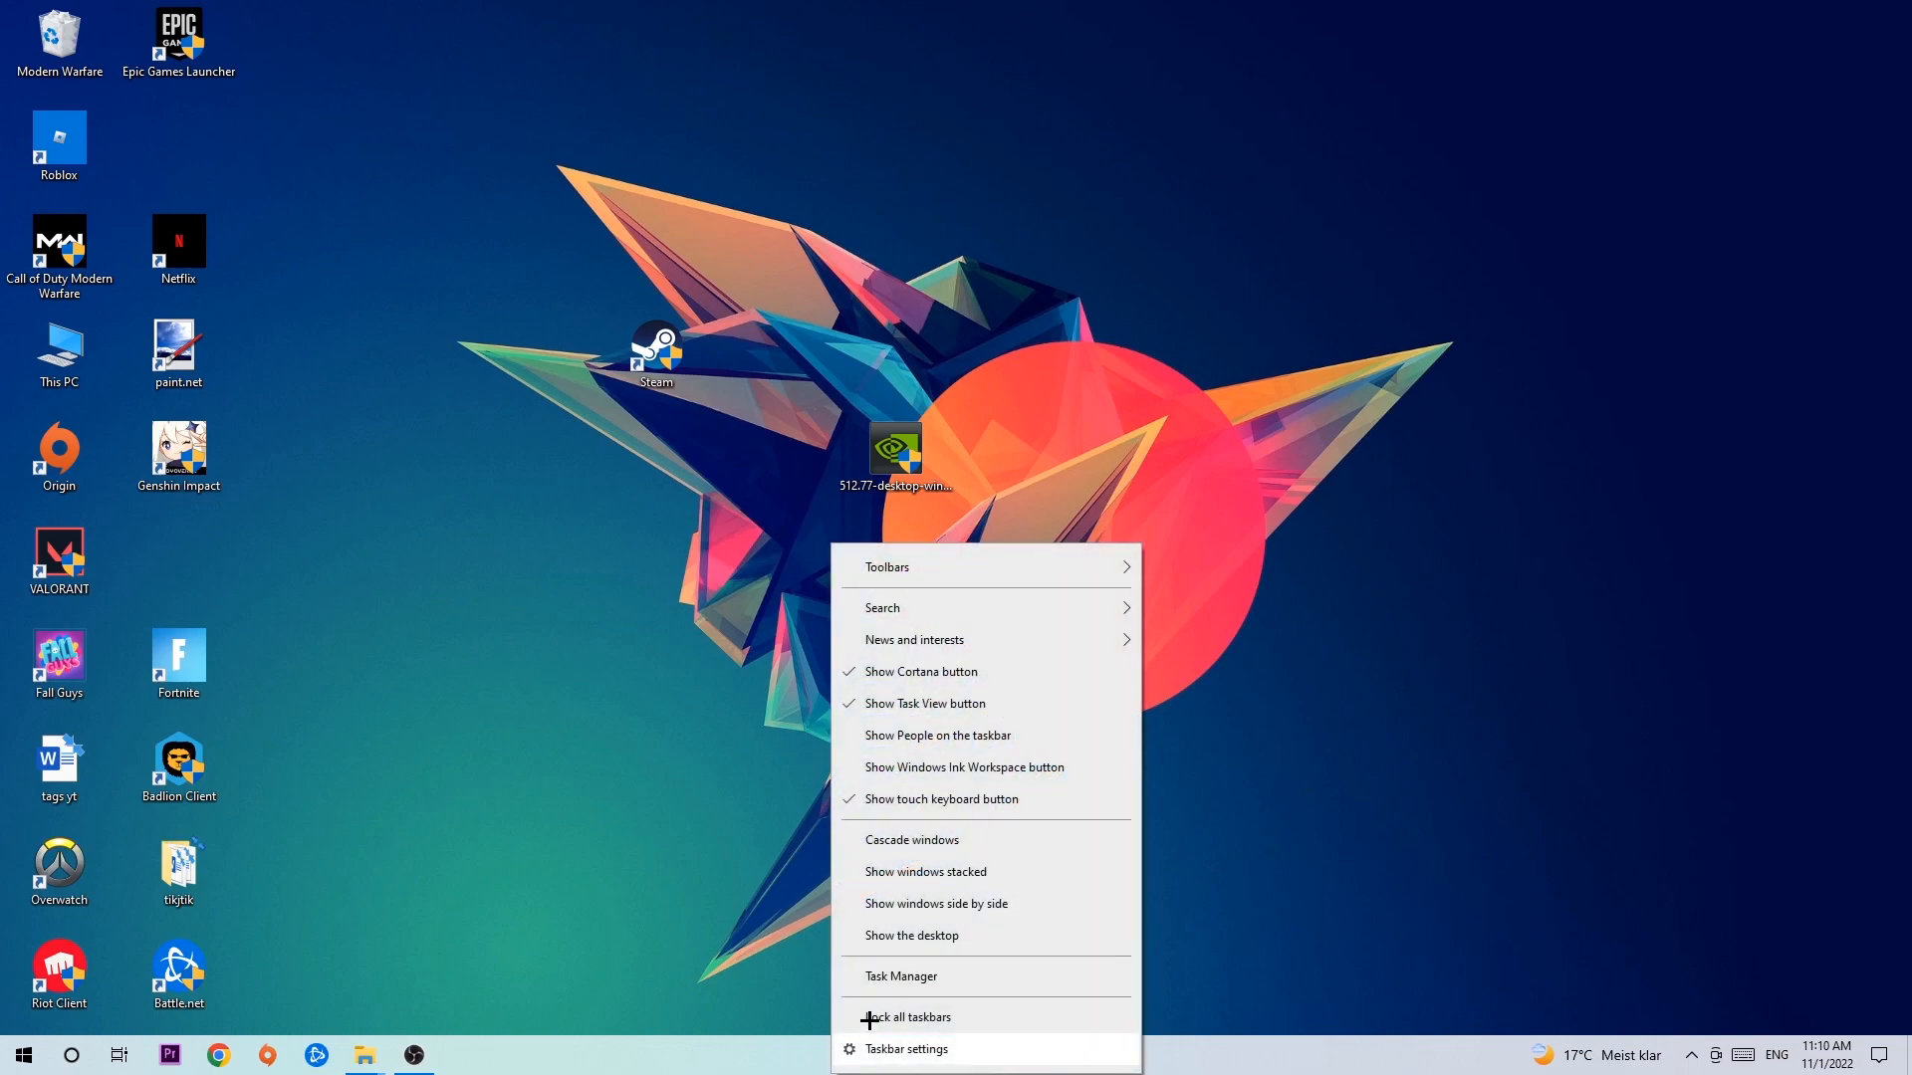
Launch Task Manager from the taskbar context menu.
left_click(900, 976)
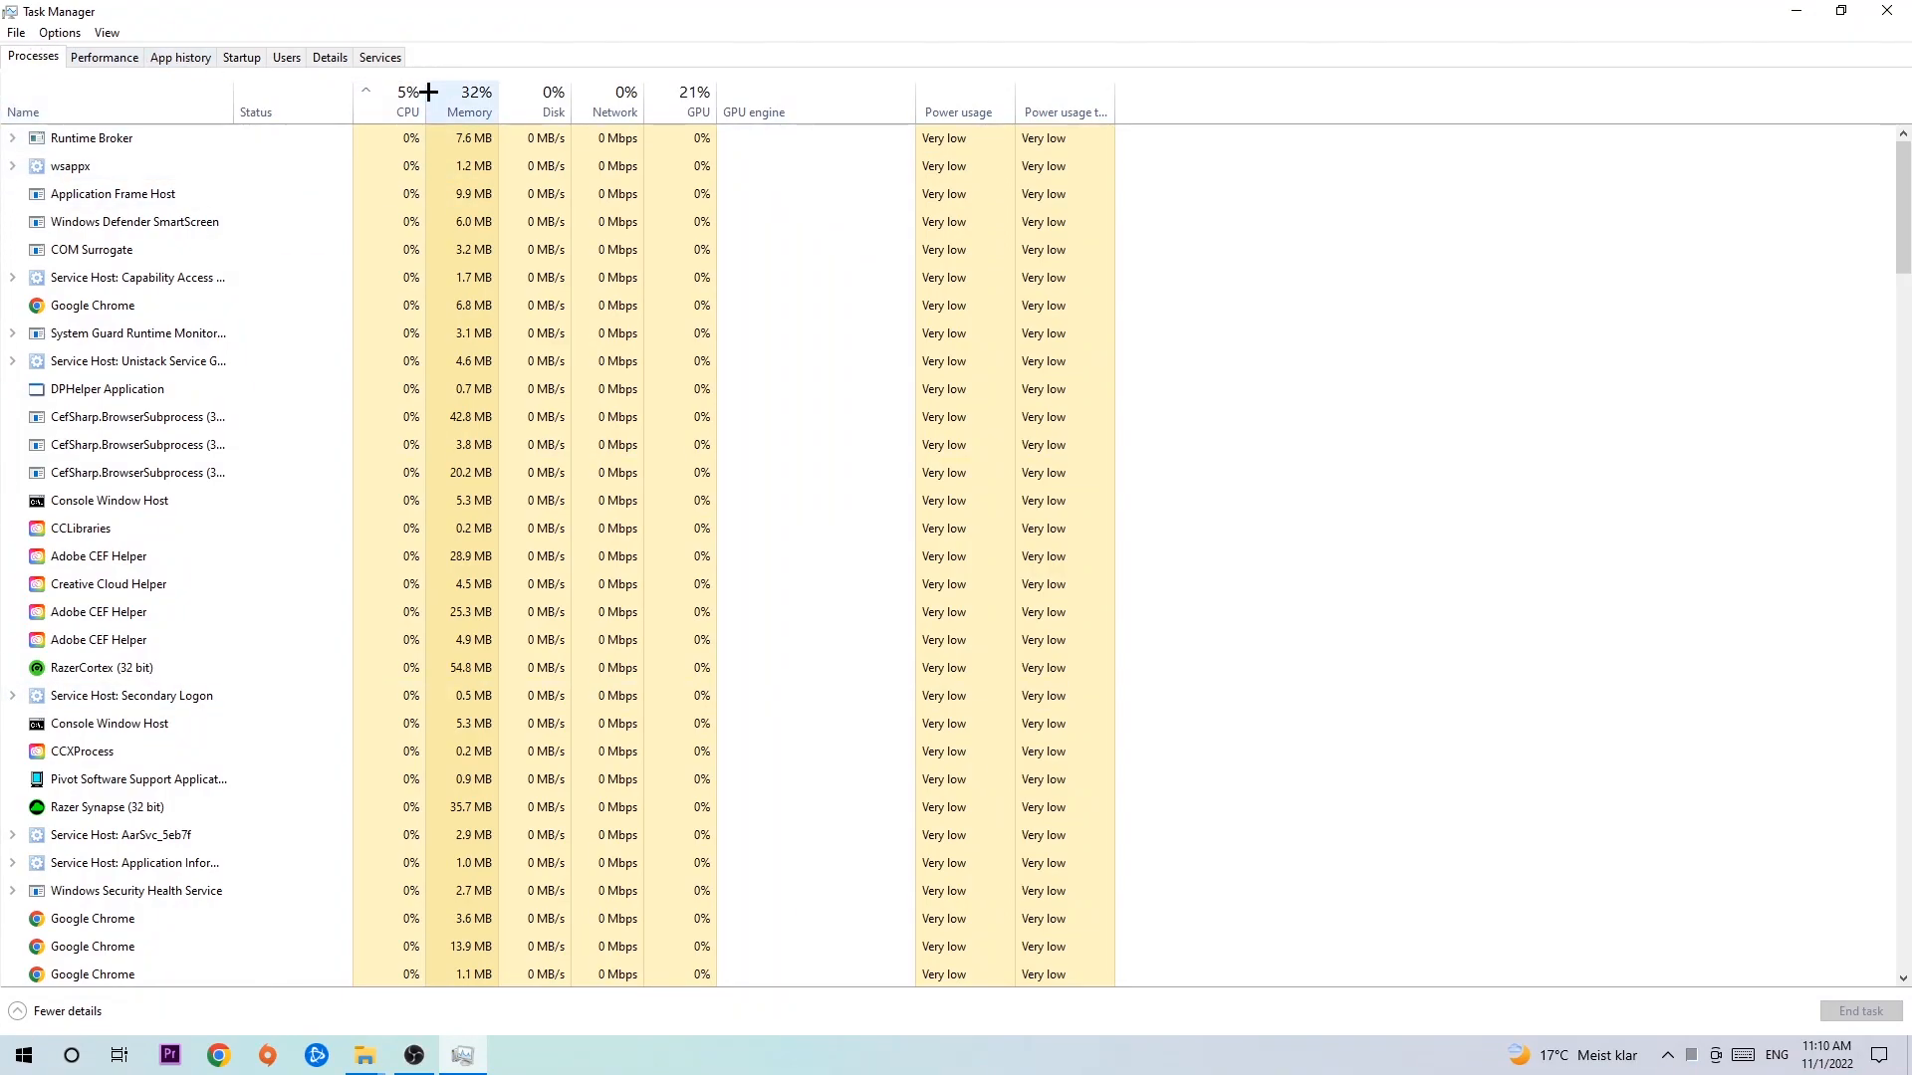
Sort processes by GPU usage and bring up actions for the heaviest one, OBS Studio.
left_click(406, 92)
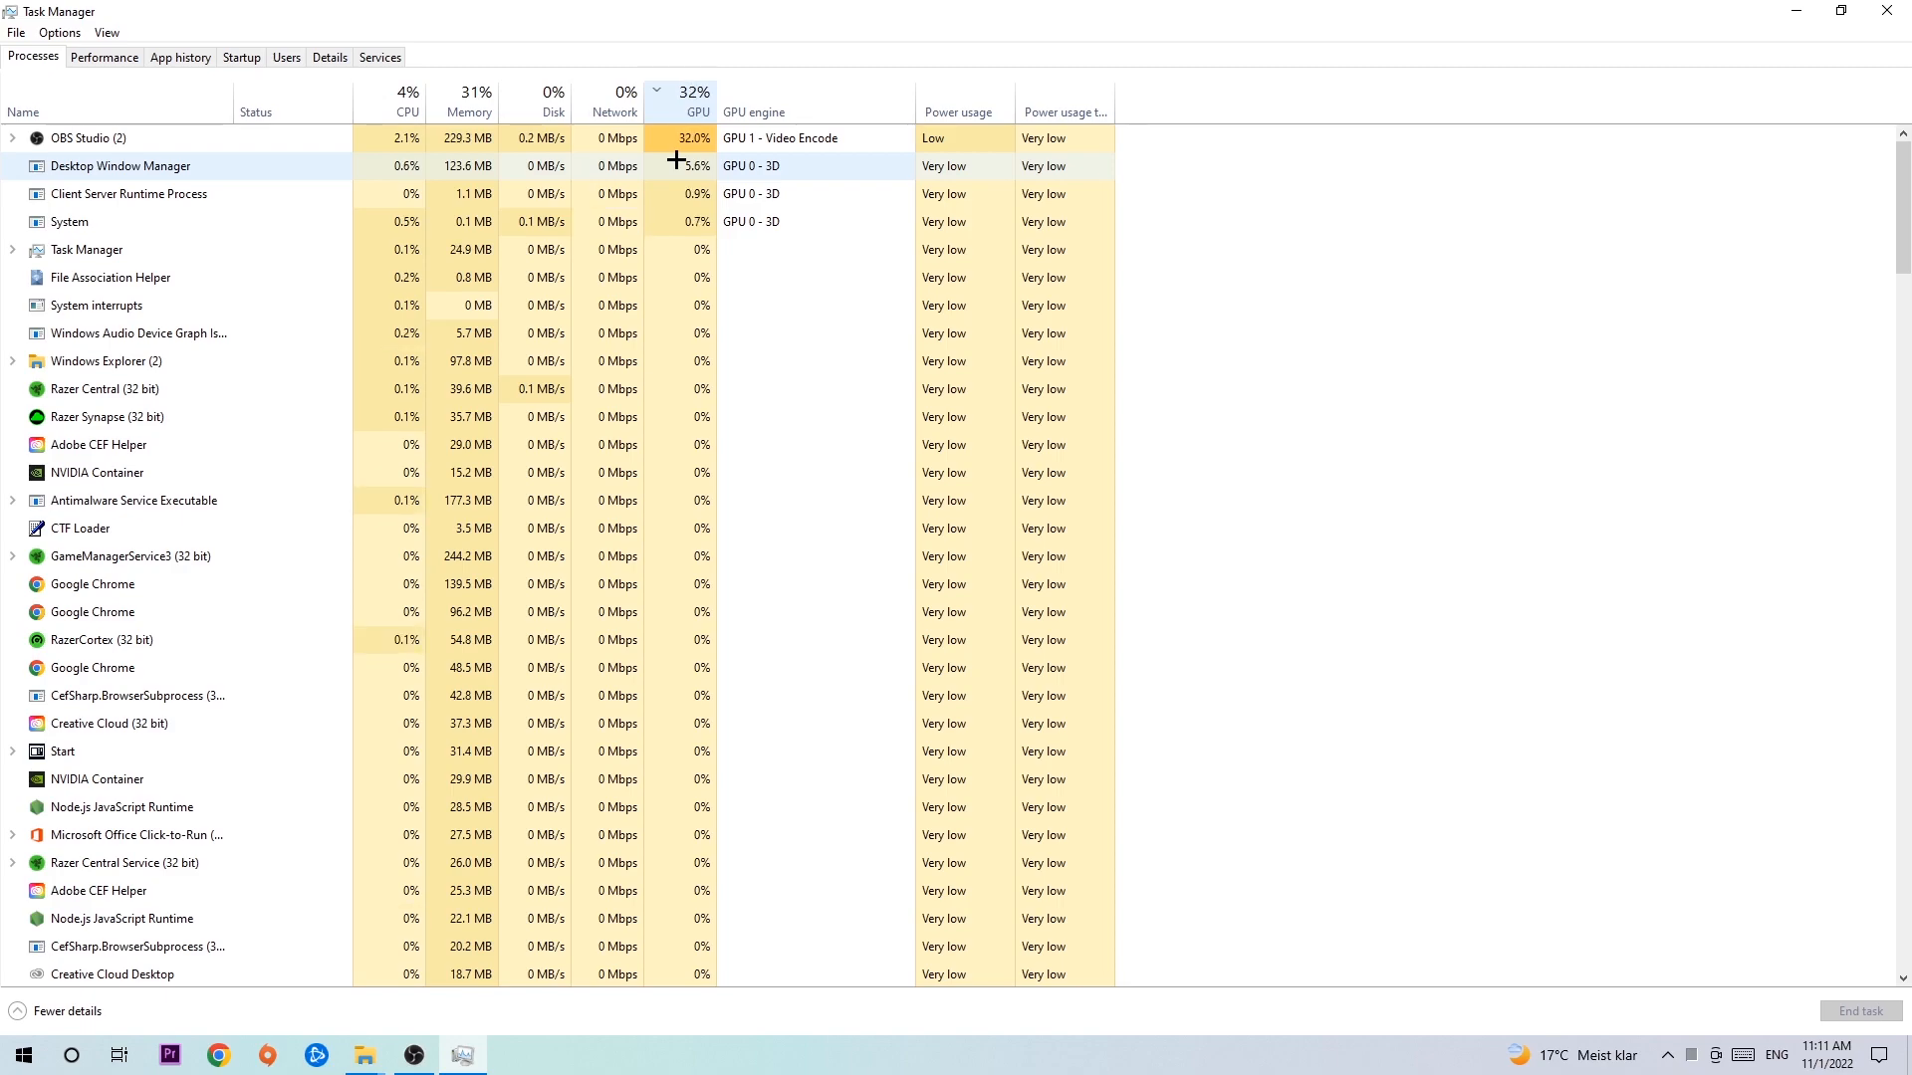
right_click(88, 137)
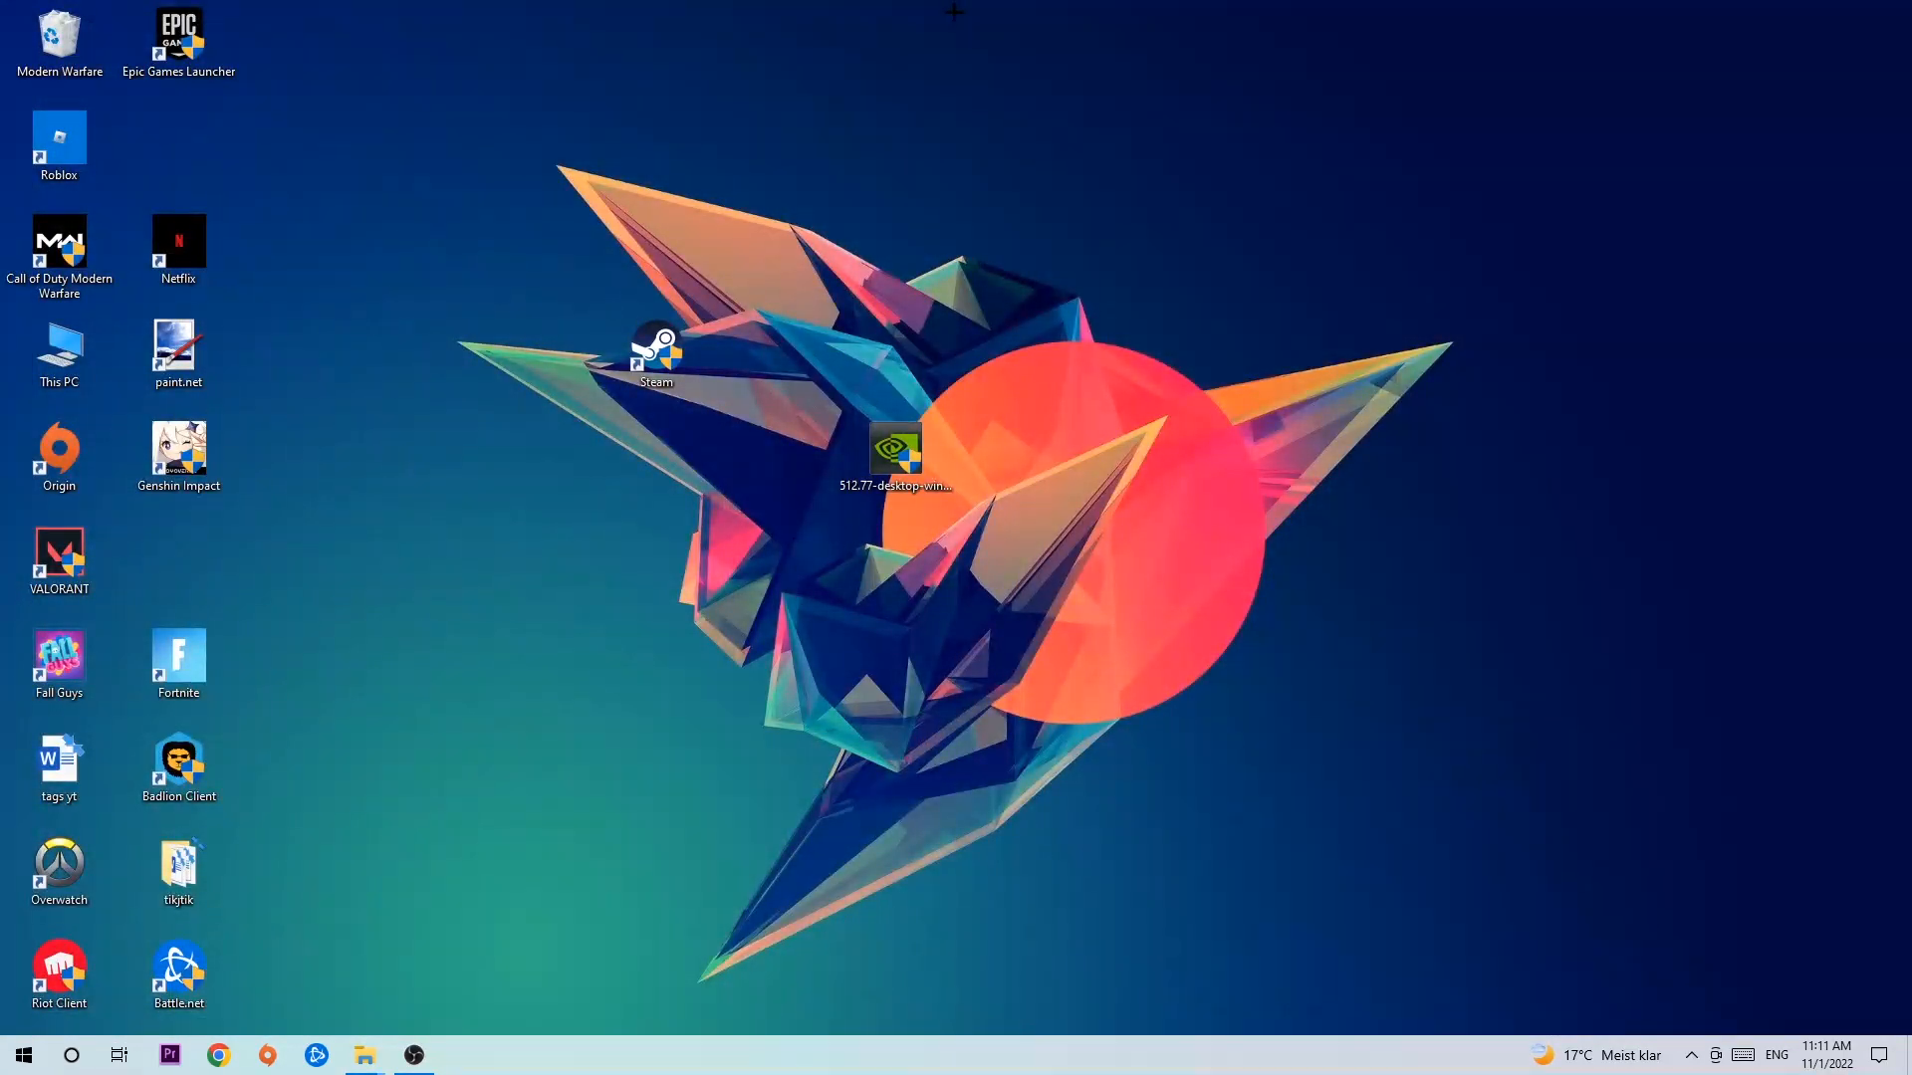
Leave Task Manager and go to the Windows Settings home page via Start.
left_click(22, 1055)
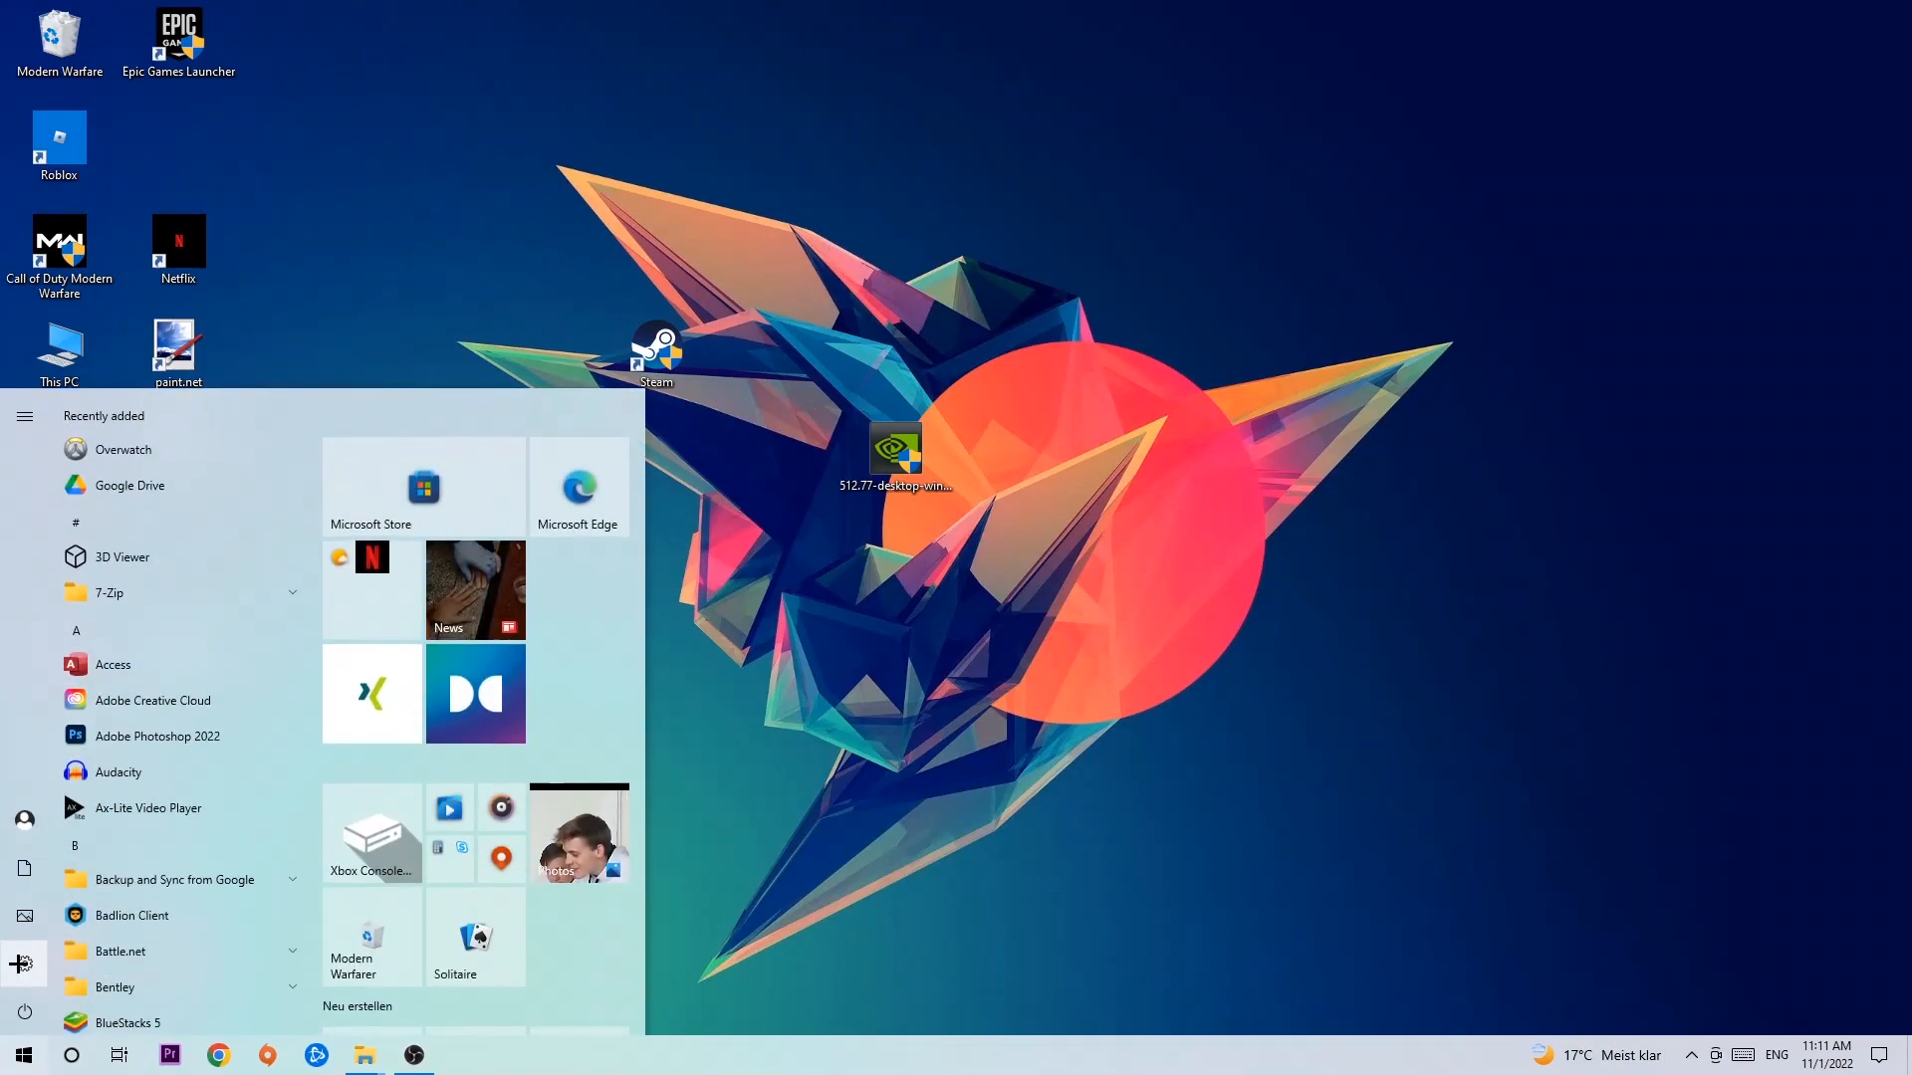
left_click(24, 963)
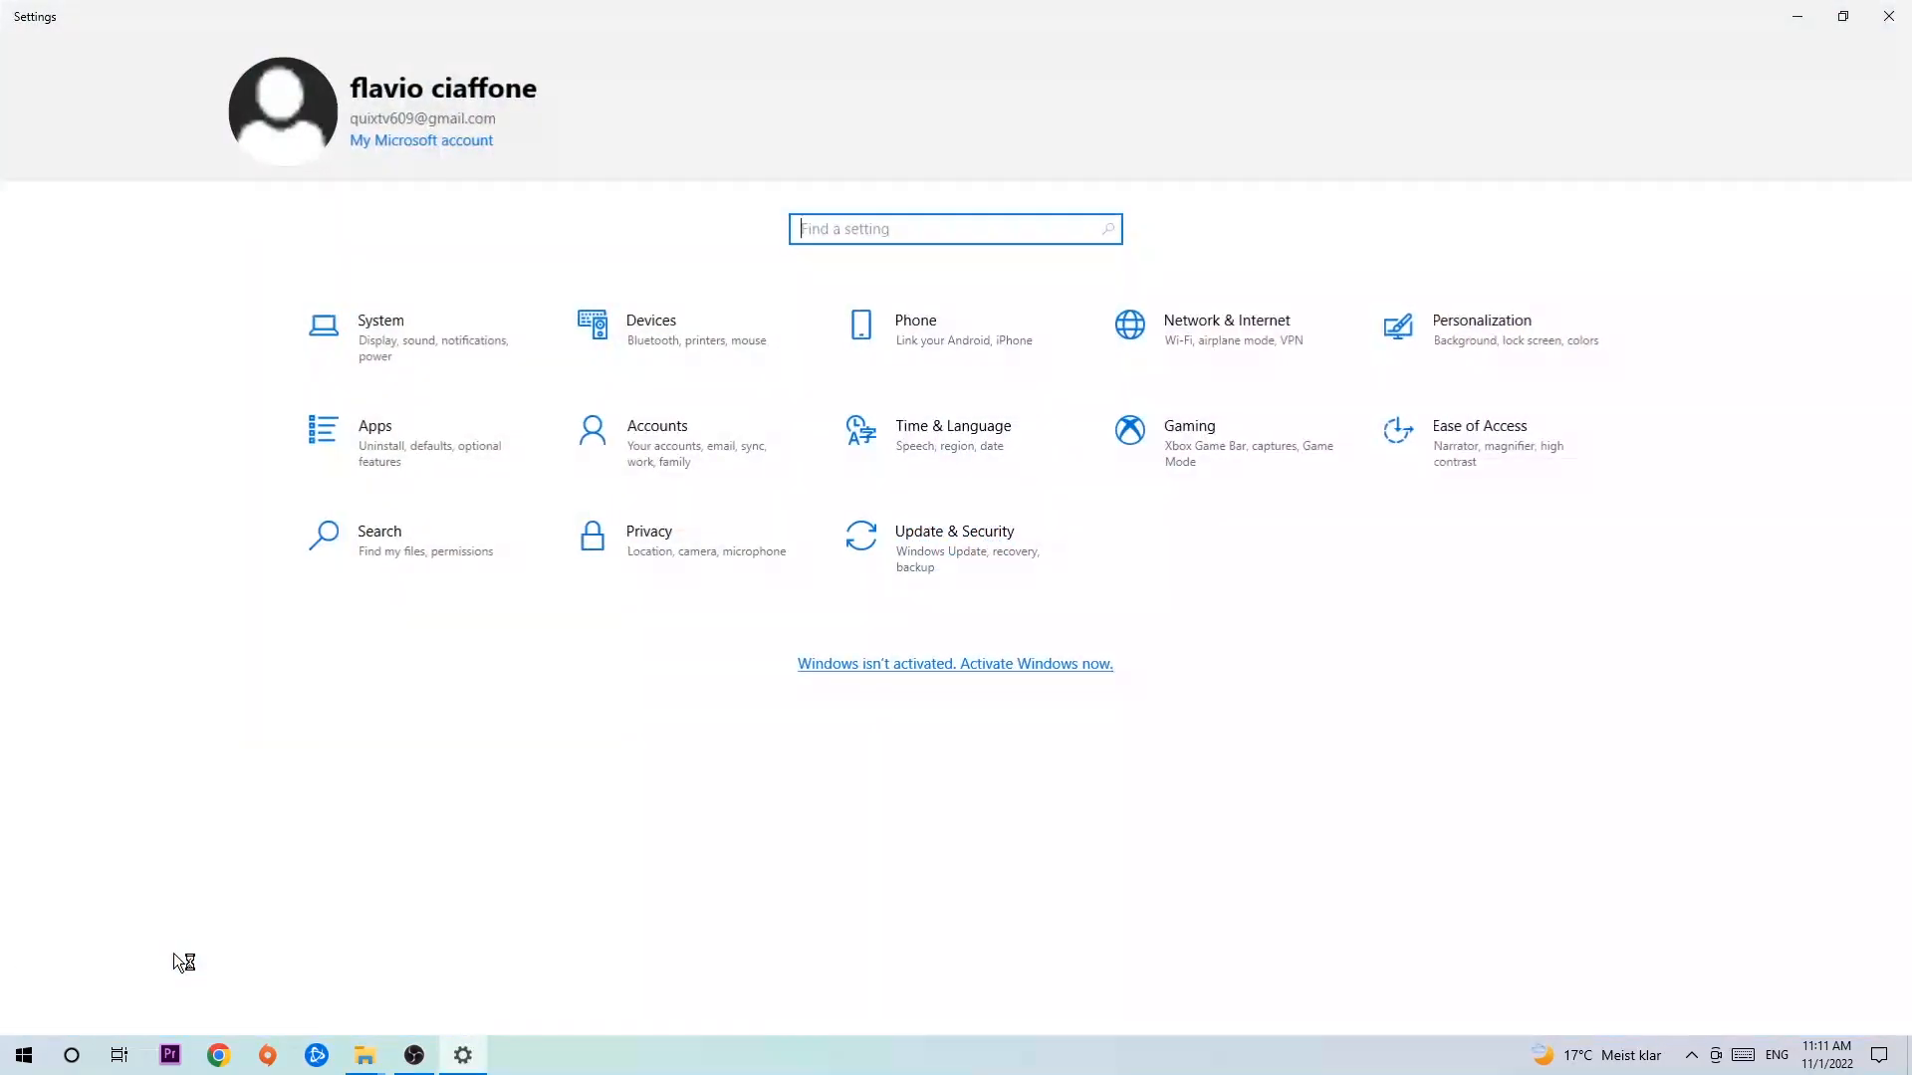
Go to the Gaming section, where Xbox Game Bar shows as Off.
left_click(1186, 426)
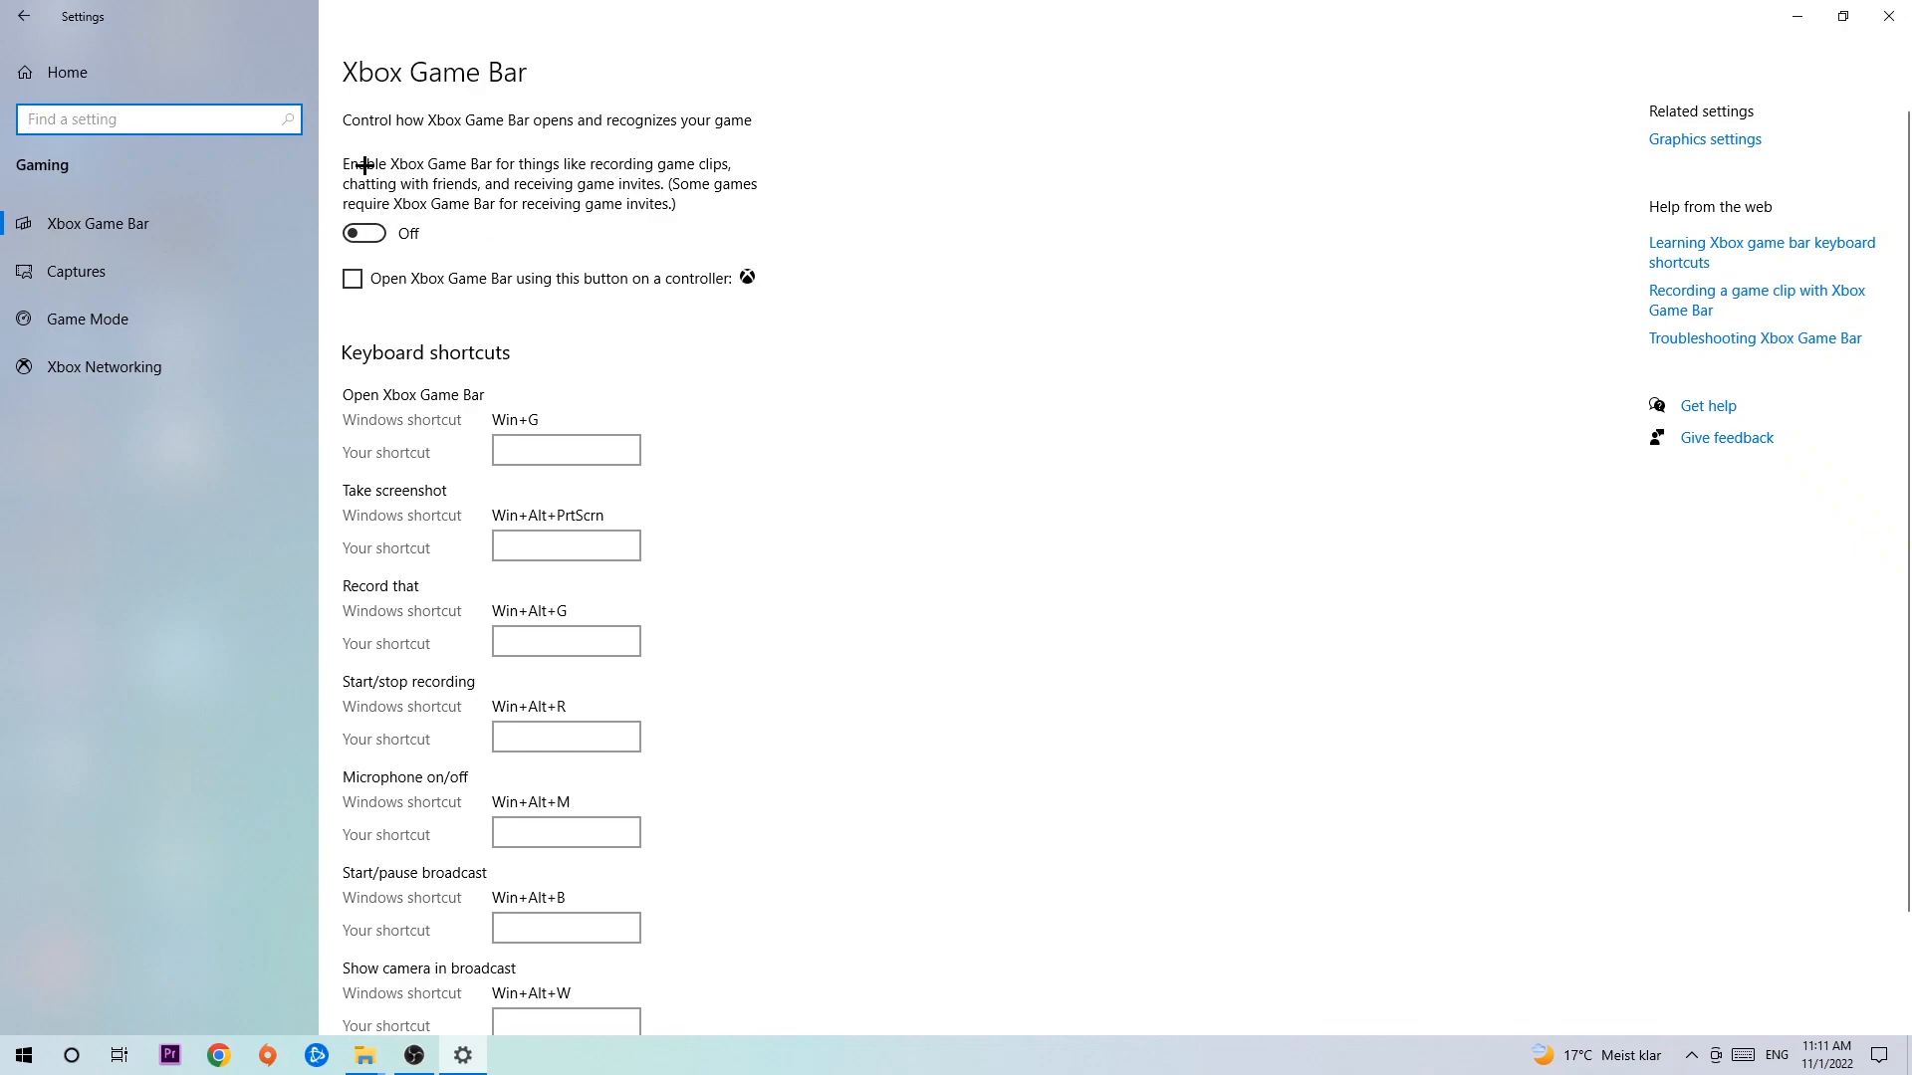
mouse_move(568, 251)
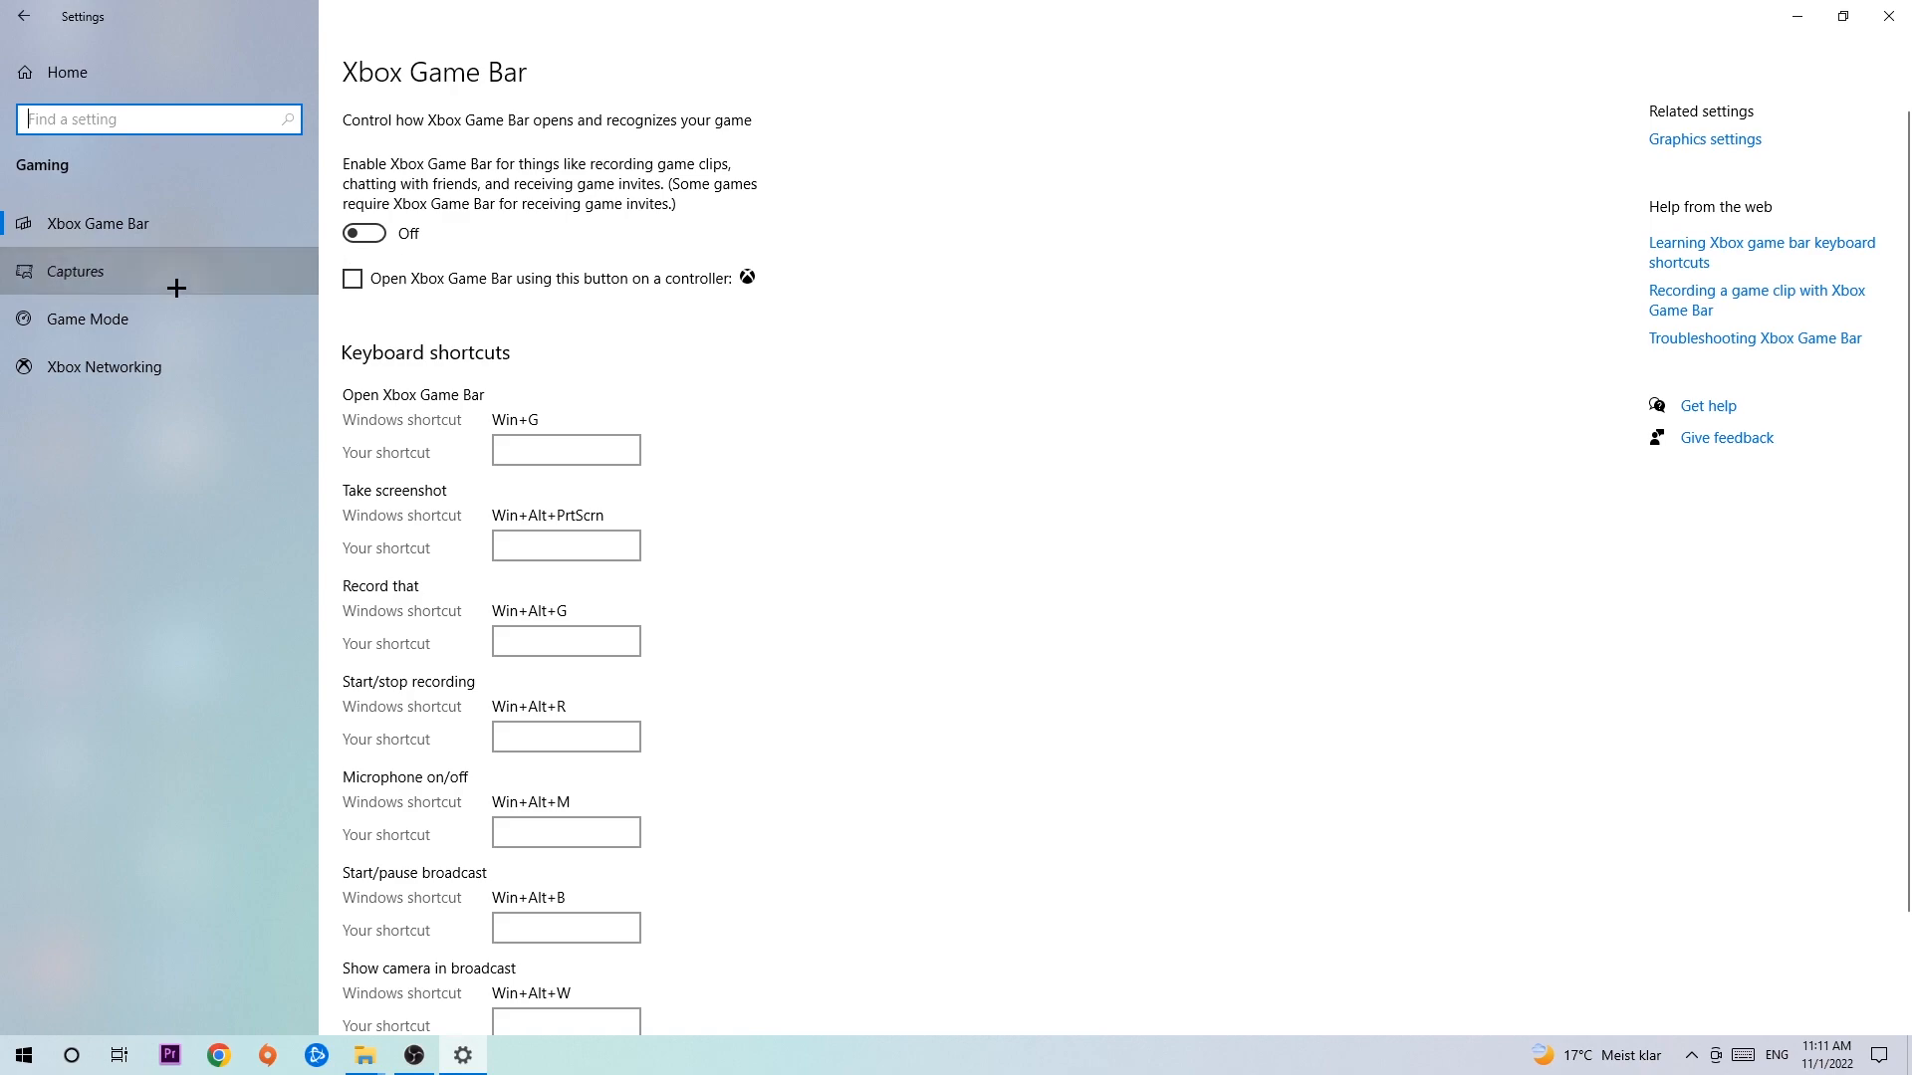
mouse_move(615, 415)
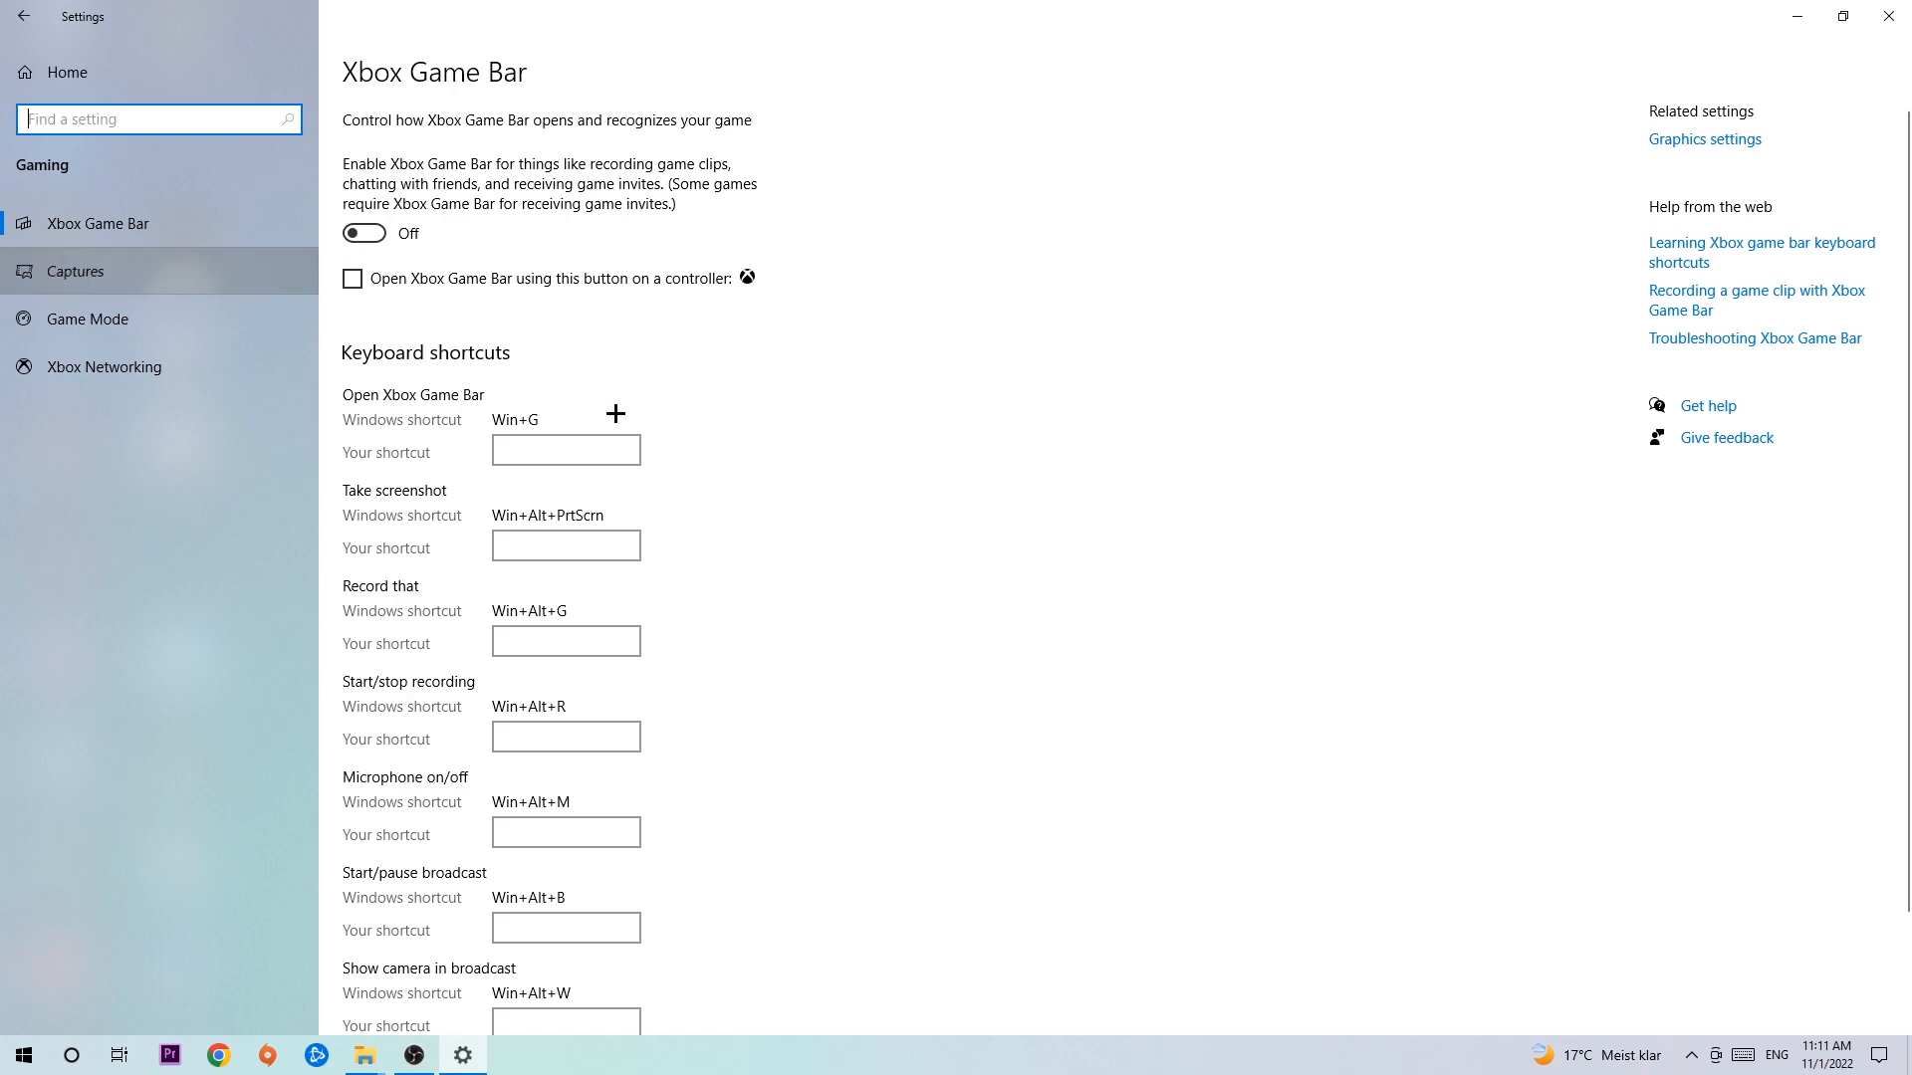
mouse_move(241, 321)
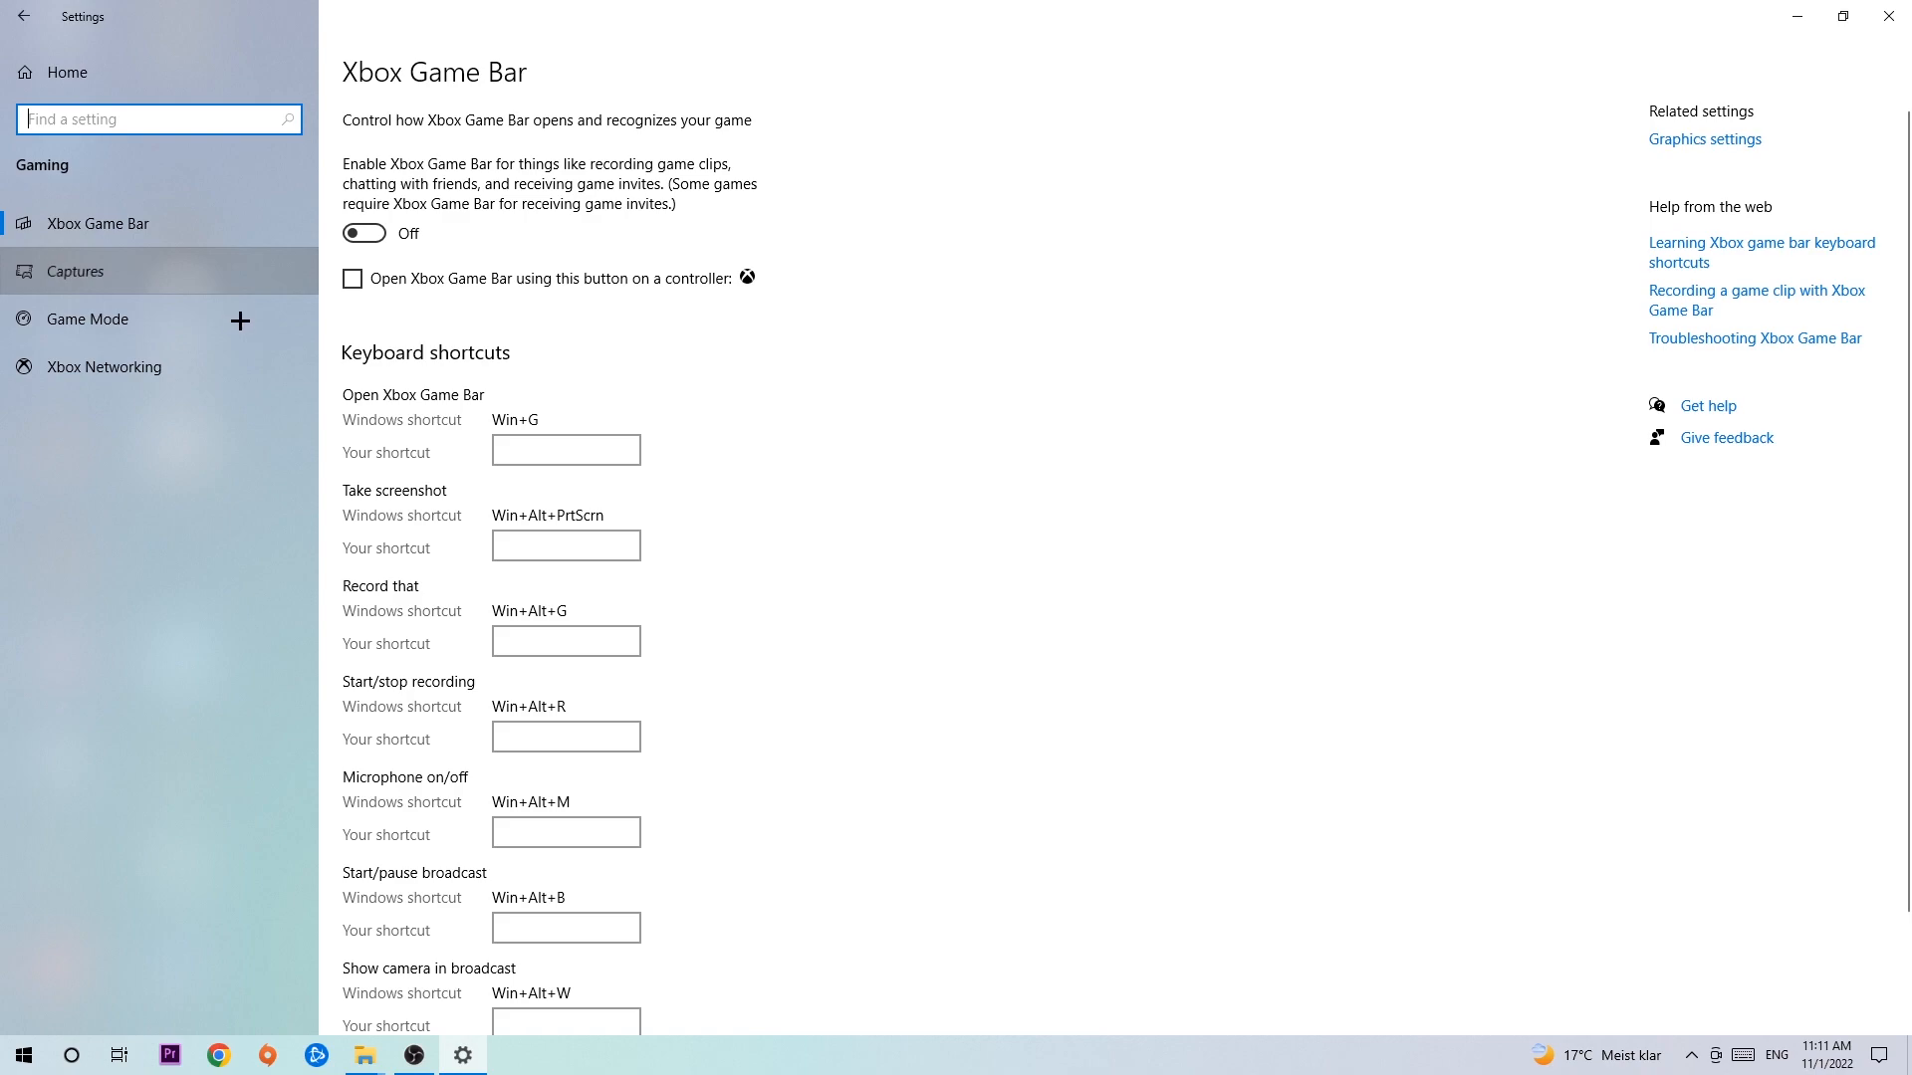
Confirm 'Record in the background' is Off on the Captures page, then return Home.
left_click(74, 271)
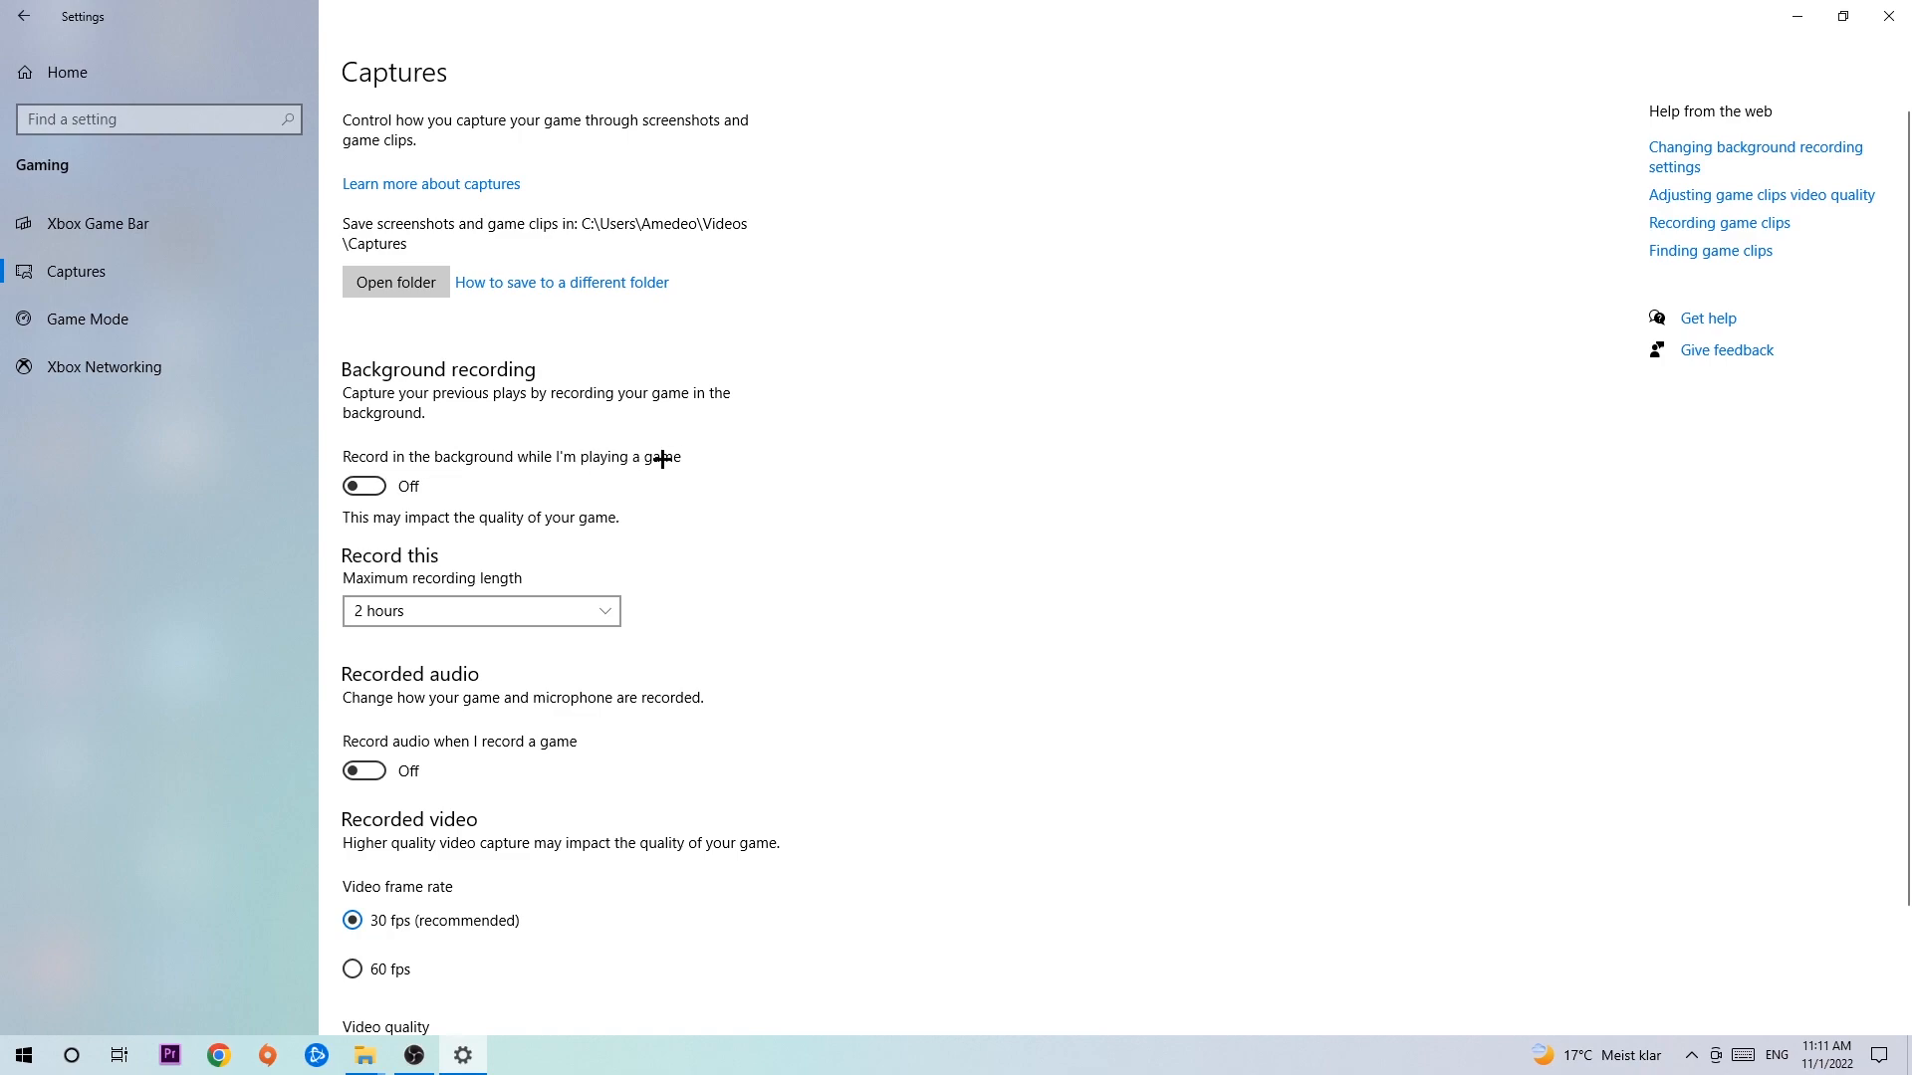
mouse_move(545, 408)
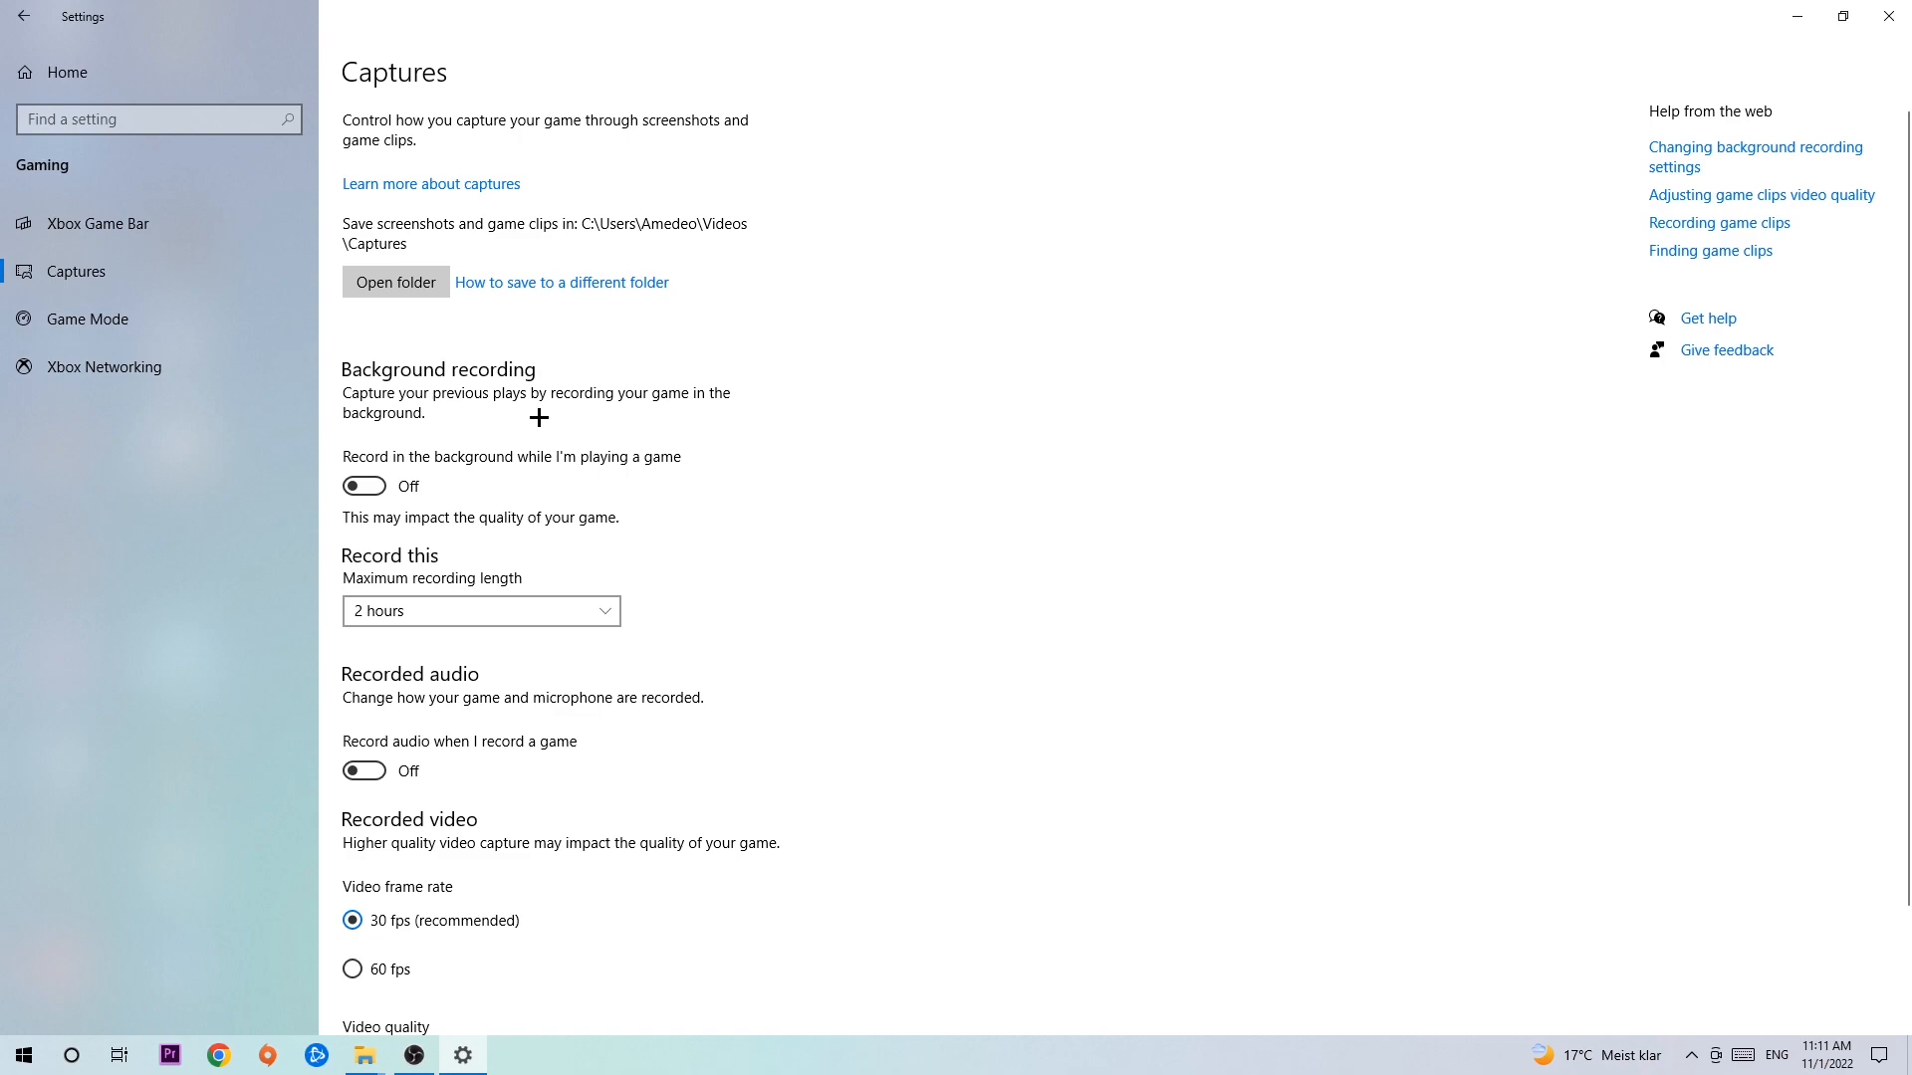
left_click(85, 318)
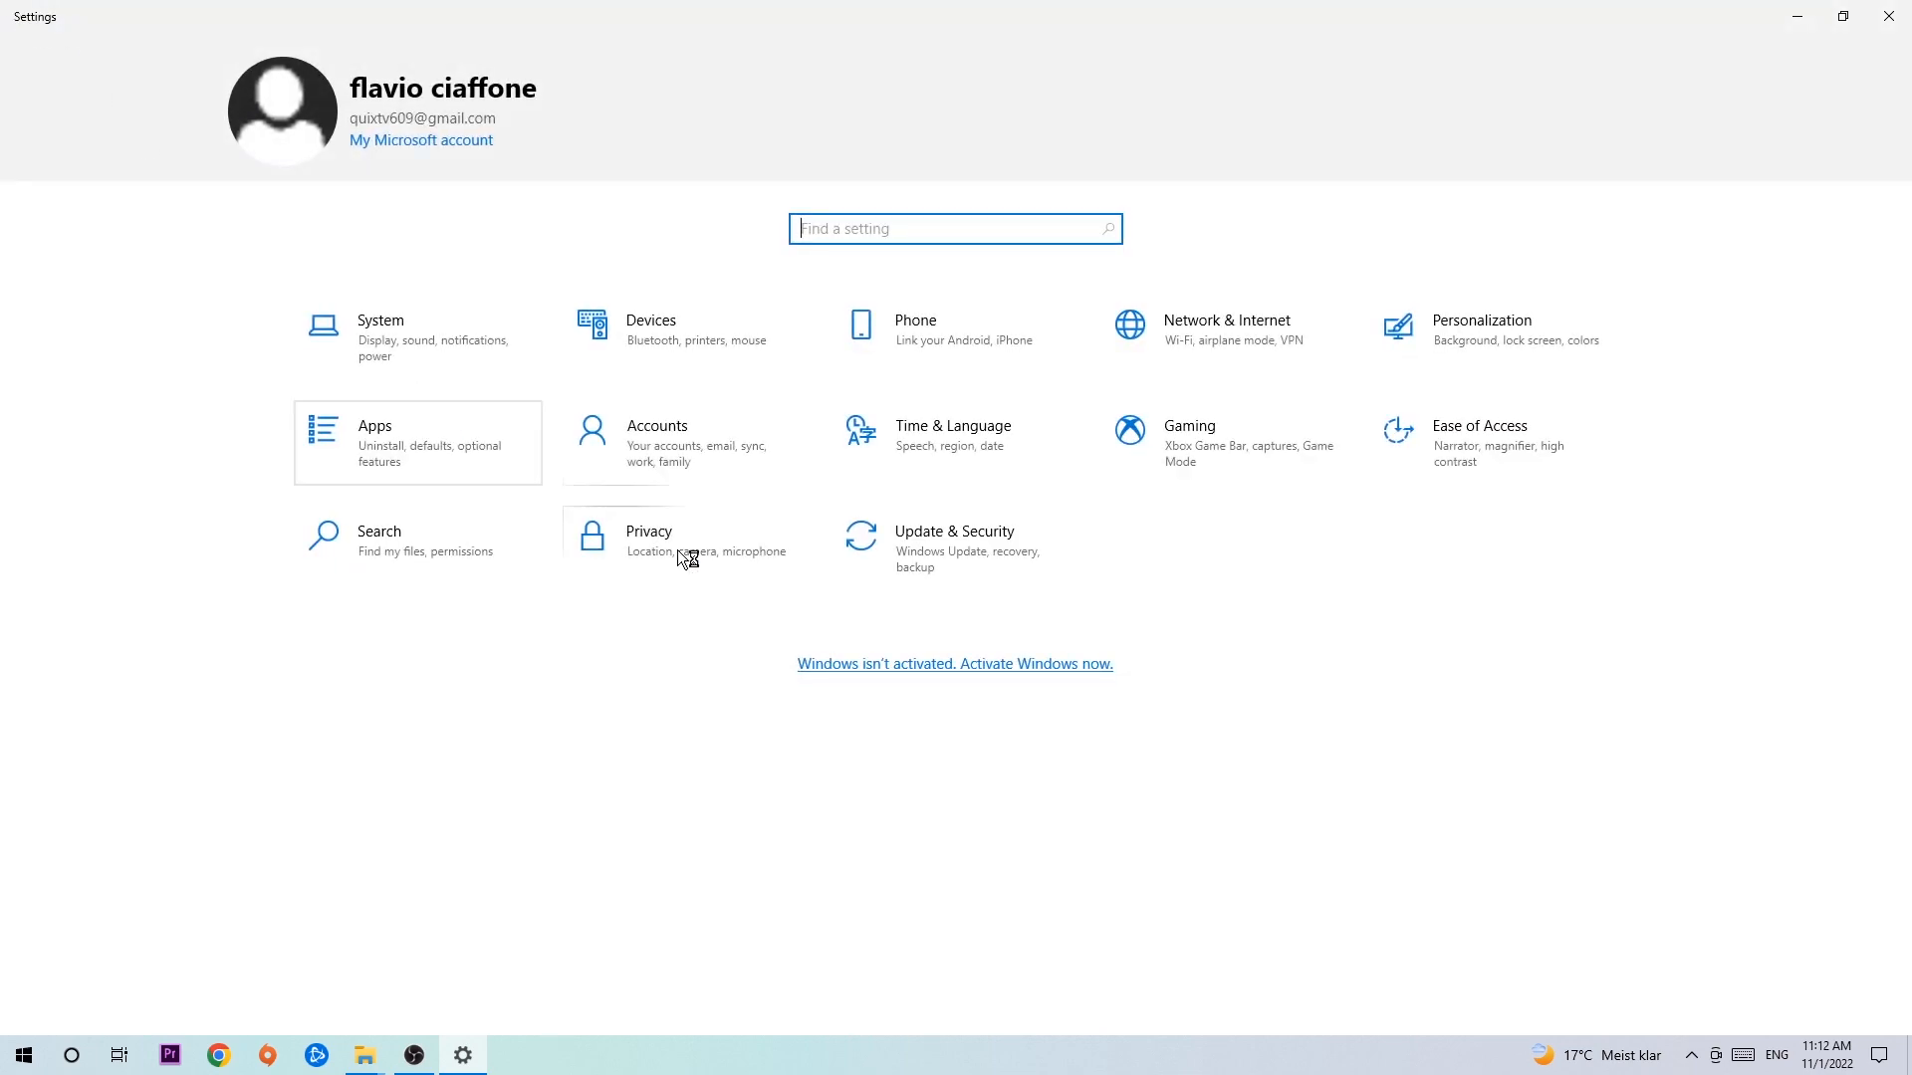
View Windows Update under Update & Security, which reports the PC is up to date.
left_click(954, 546)
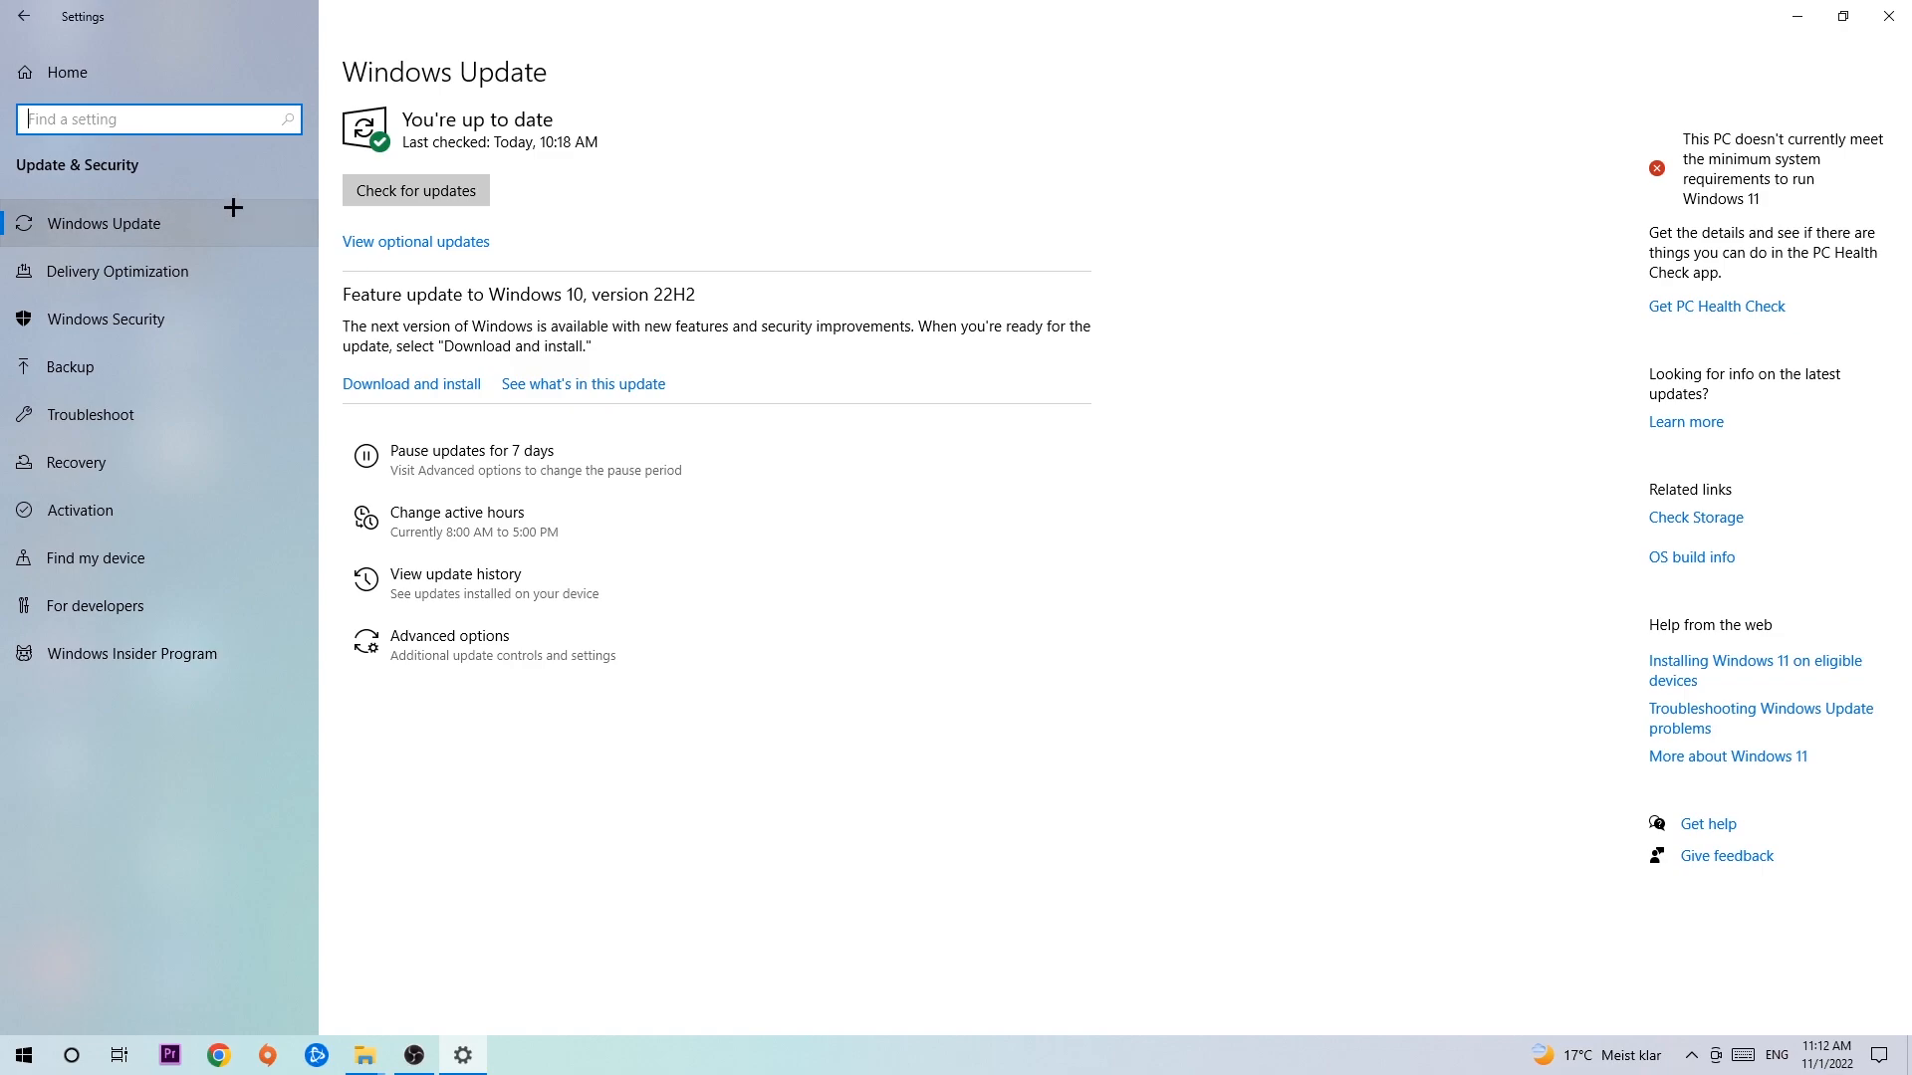
mouse_move(1623, 22)
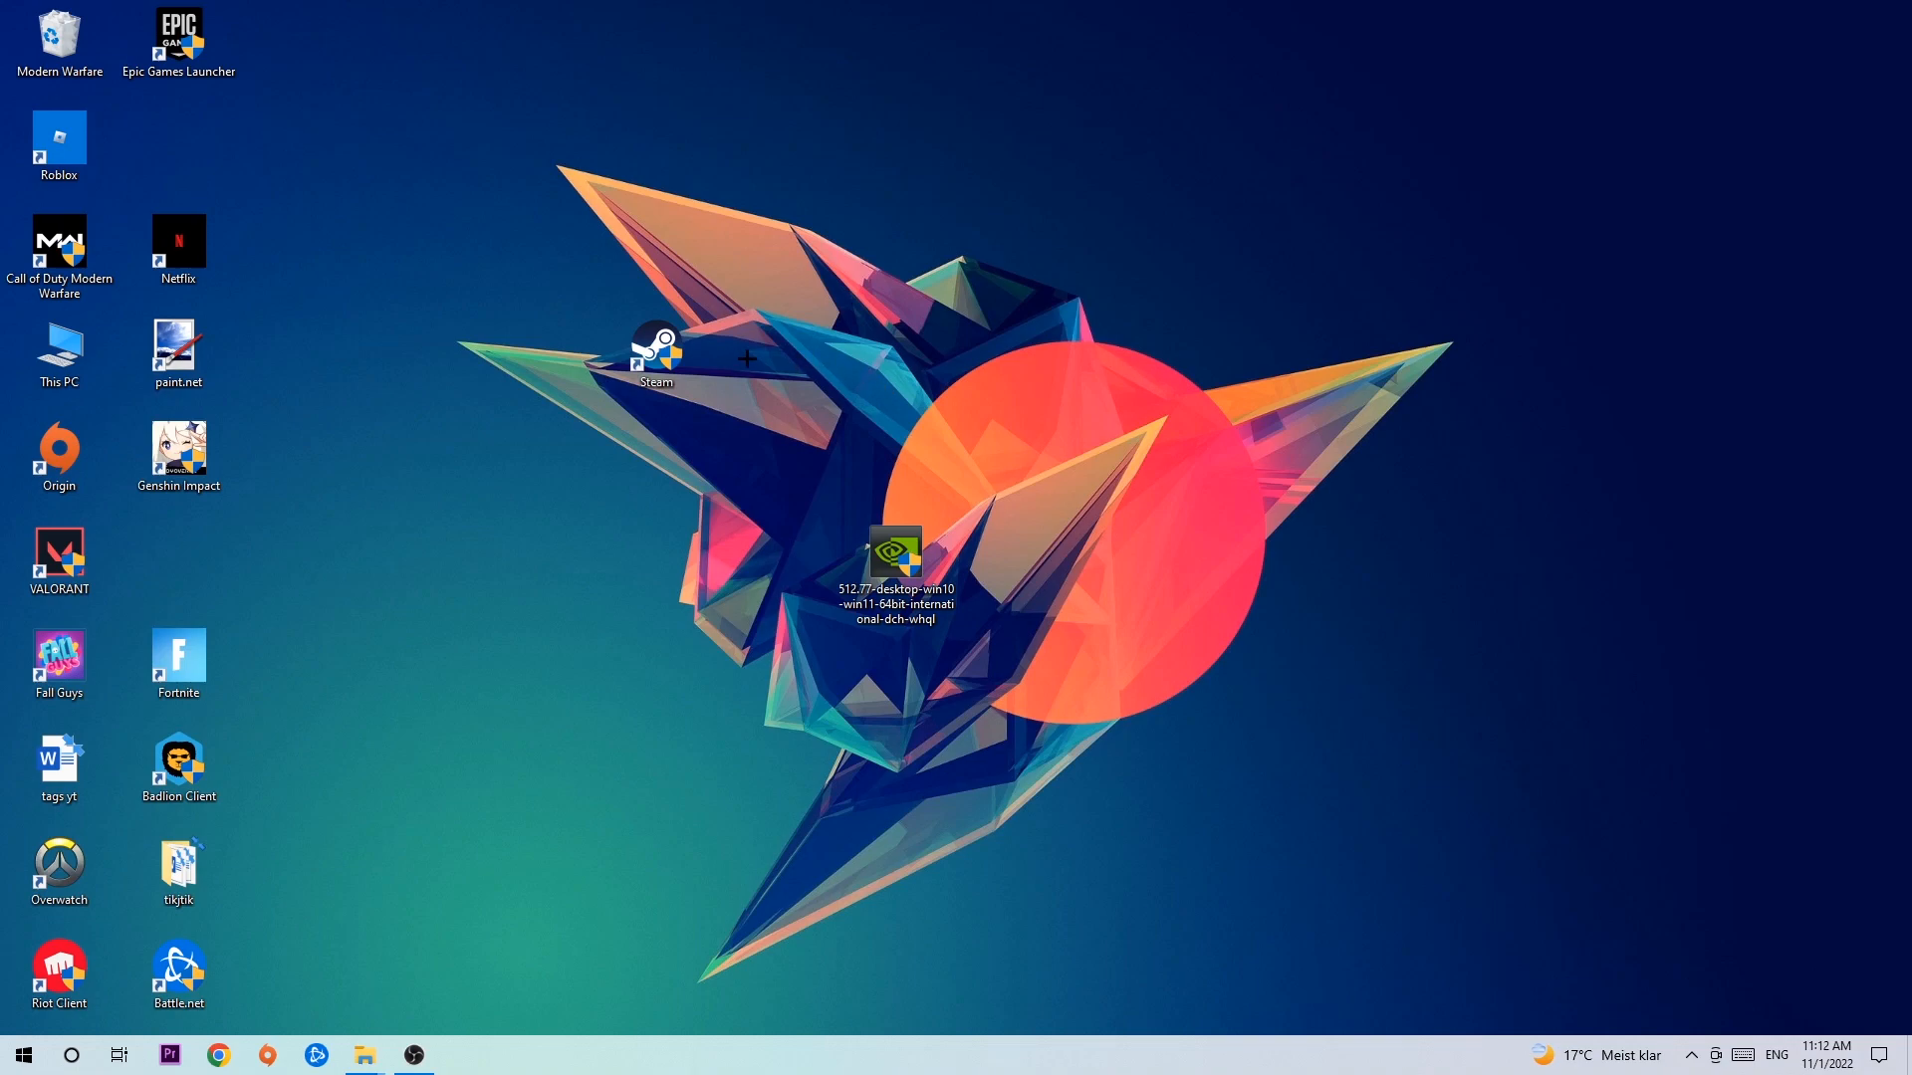
mouse_move(747, 358)
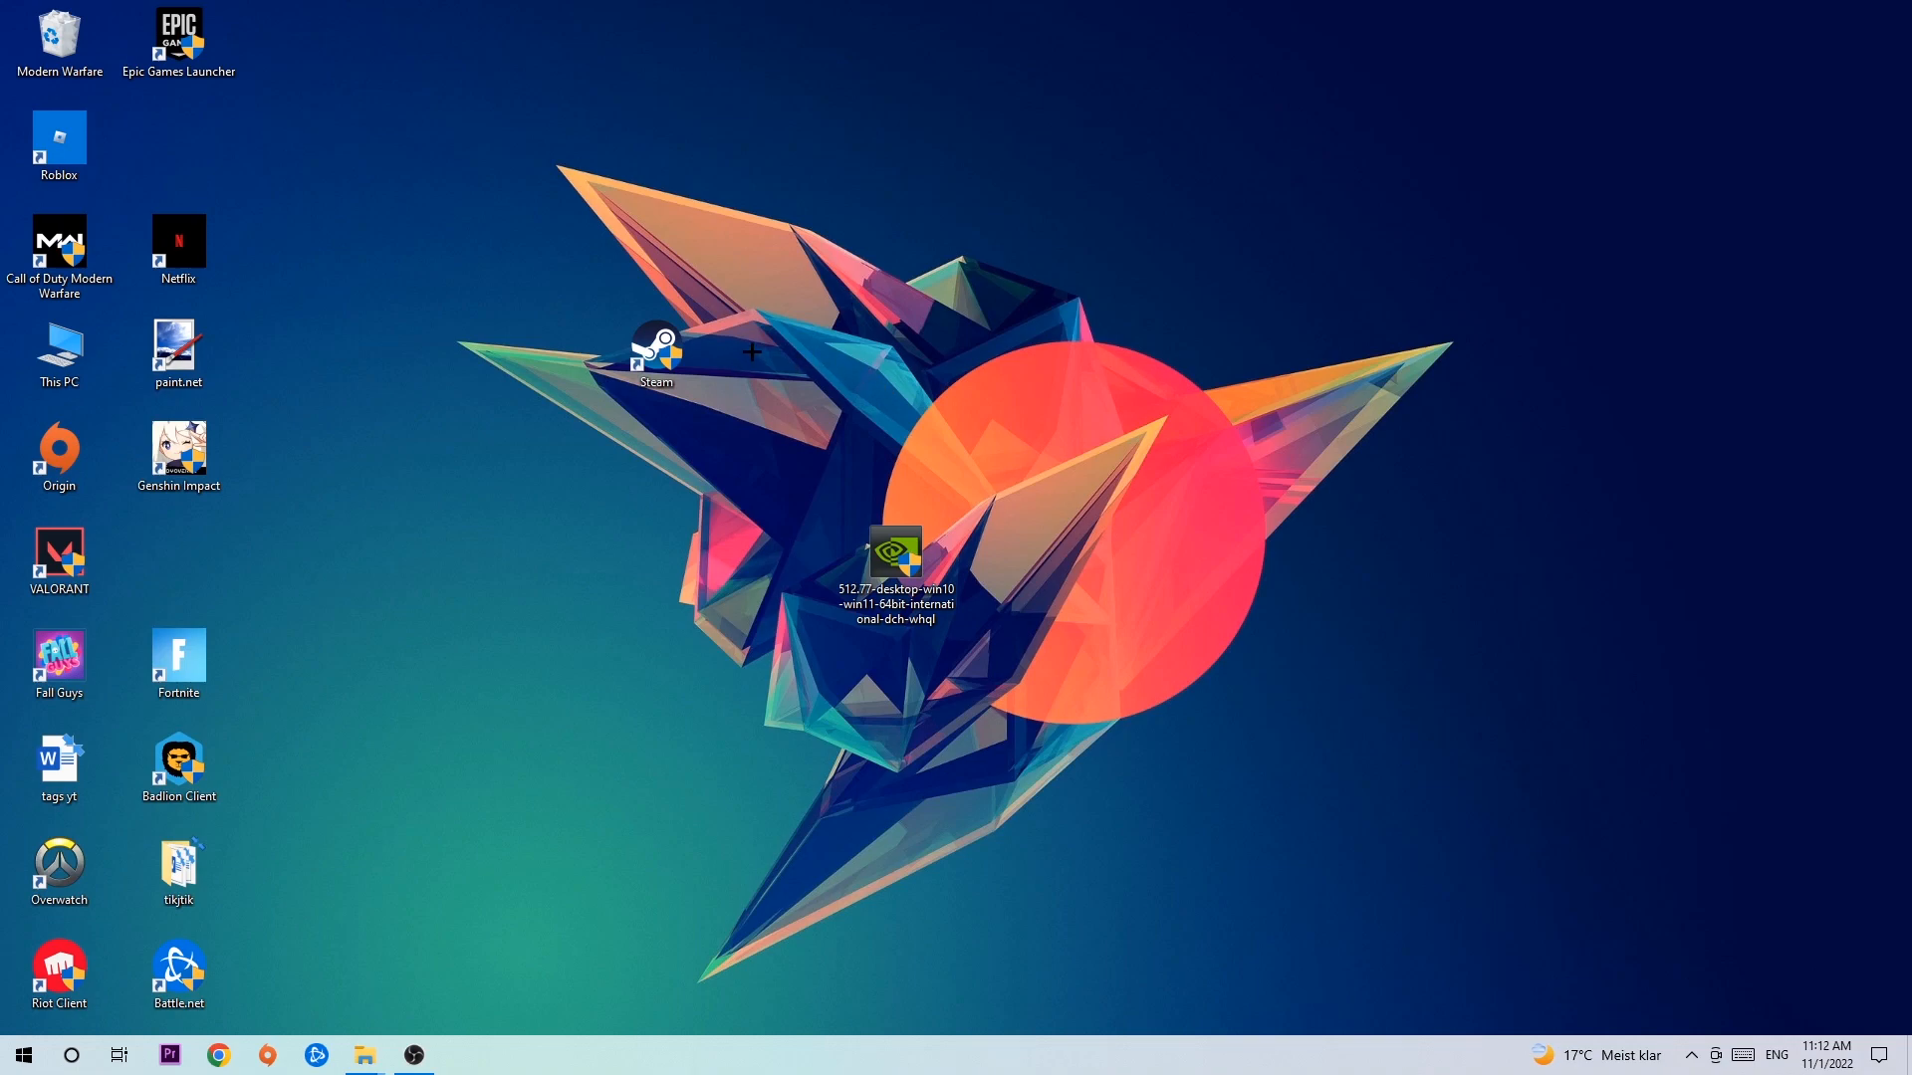